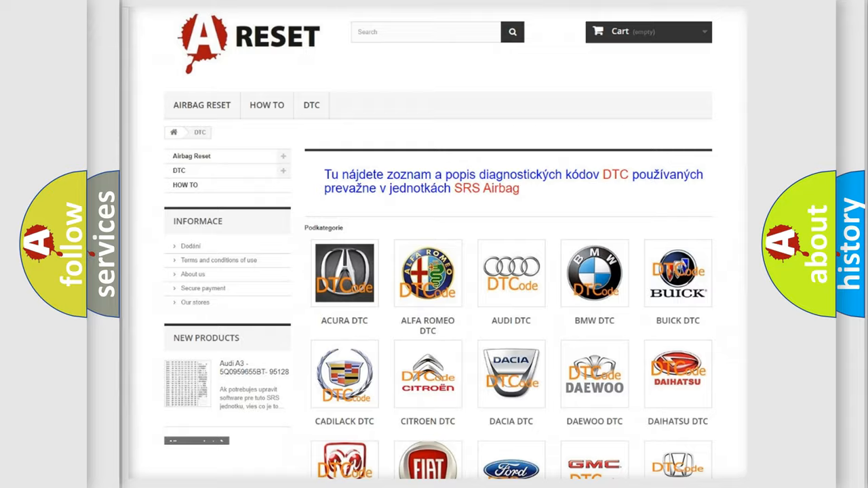
pyautogui.scroll(-3)
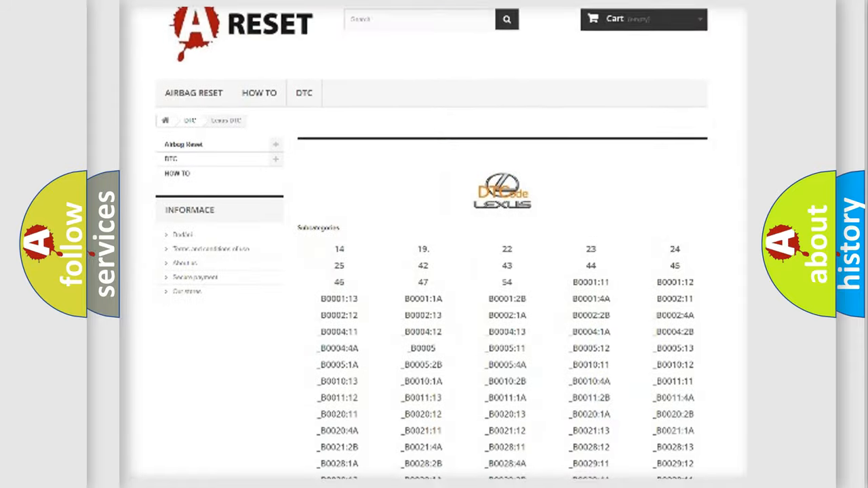
pyautogui.scroll(-3)
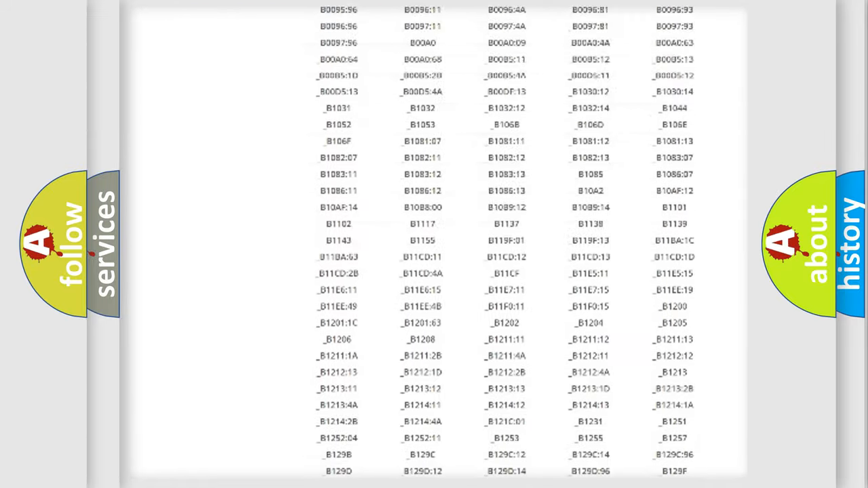
pyautogui.scroll(3)
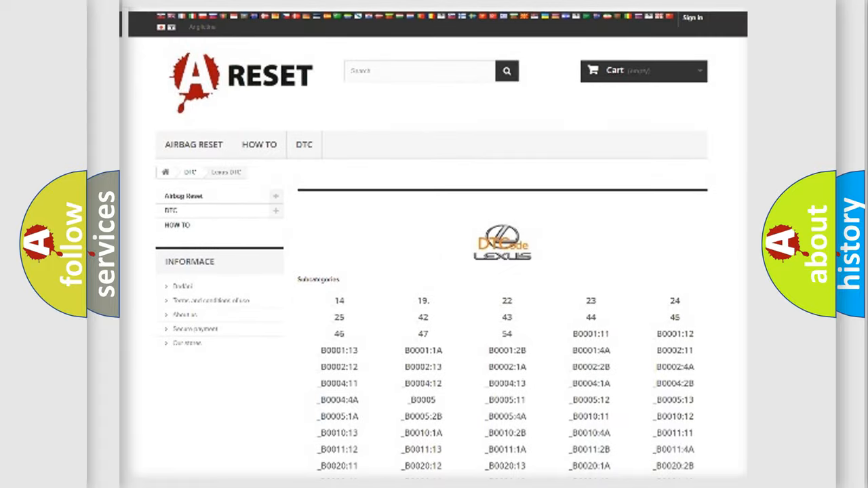